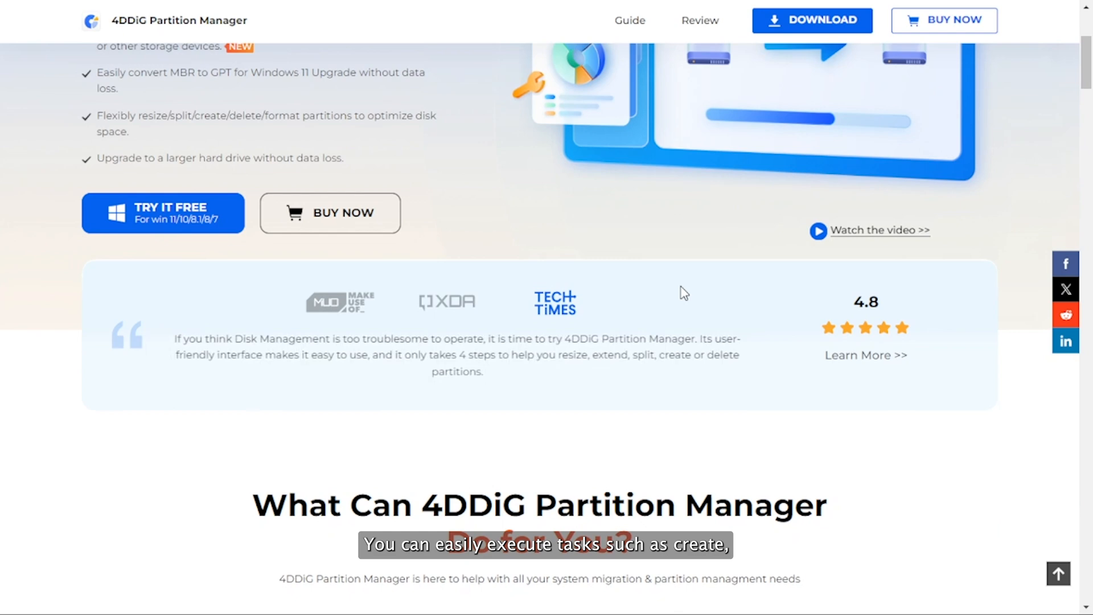
Step: Review the feature cards and request the Windows installer download from the top bar
scroll("down", 3)
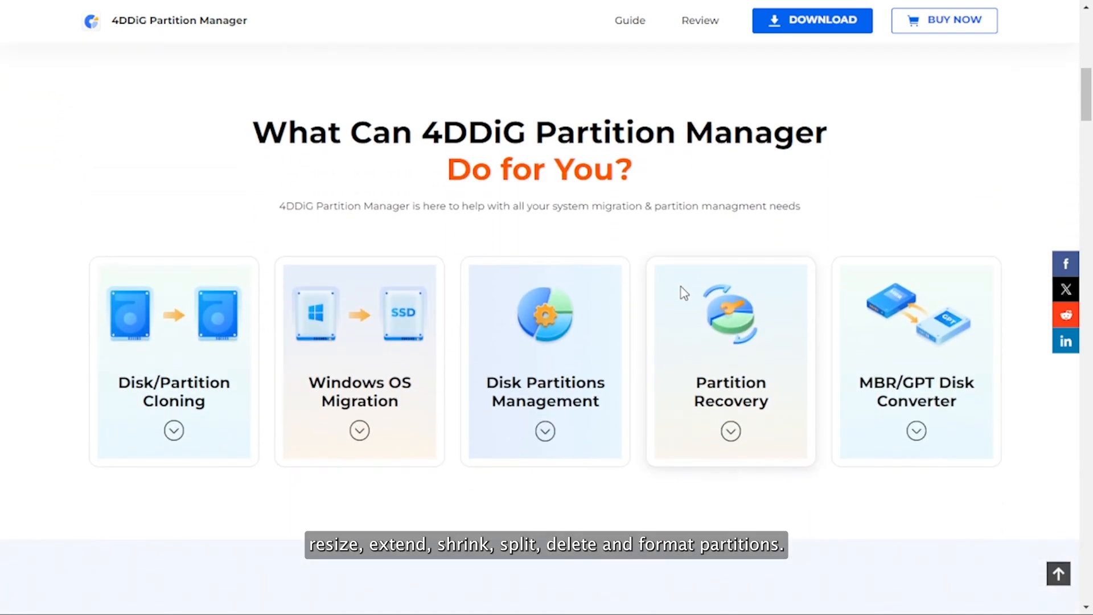
mouse_move(160, 333)
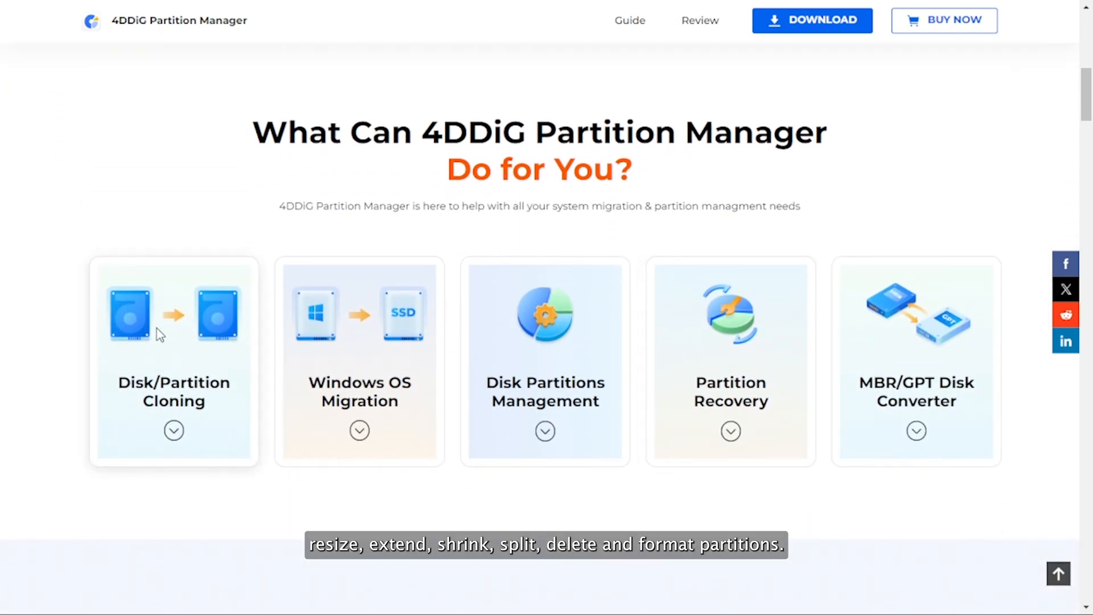
mouse_move(583, 359)
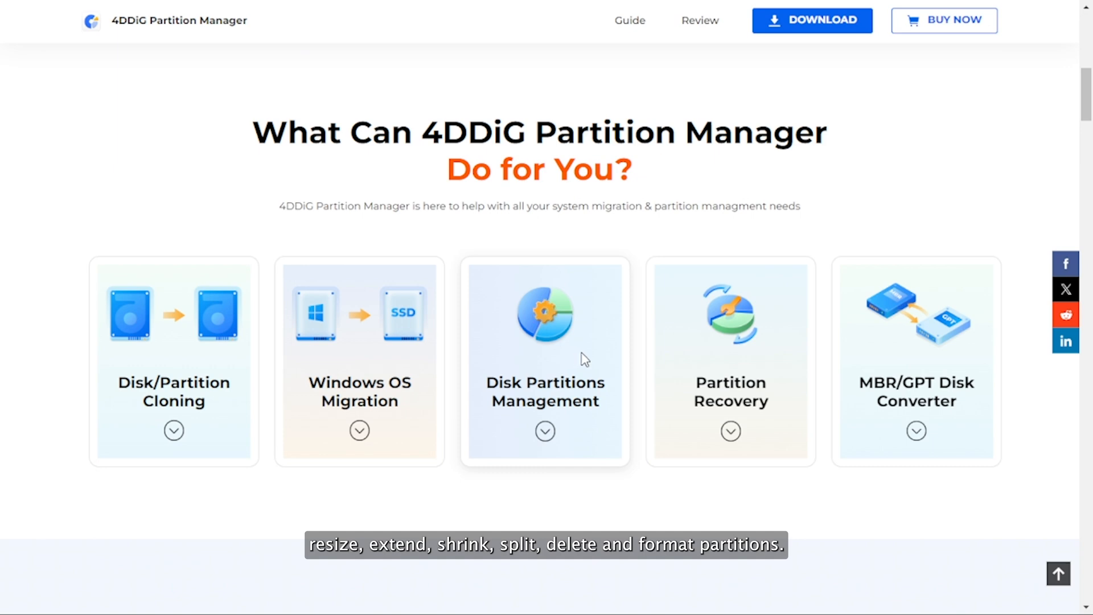
mouse_move(846, 224)
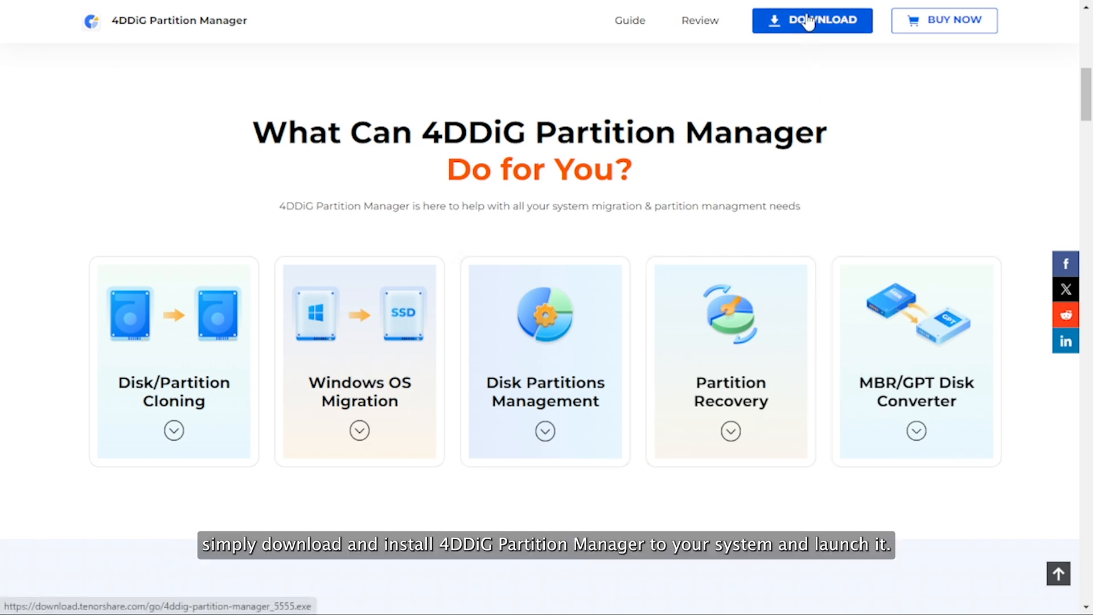
left_click(812, 21)
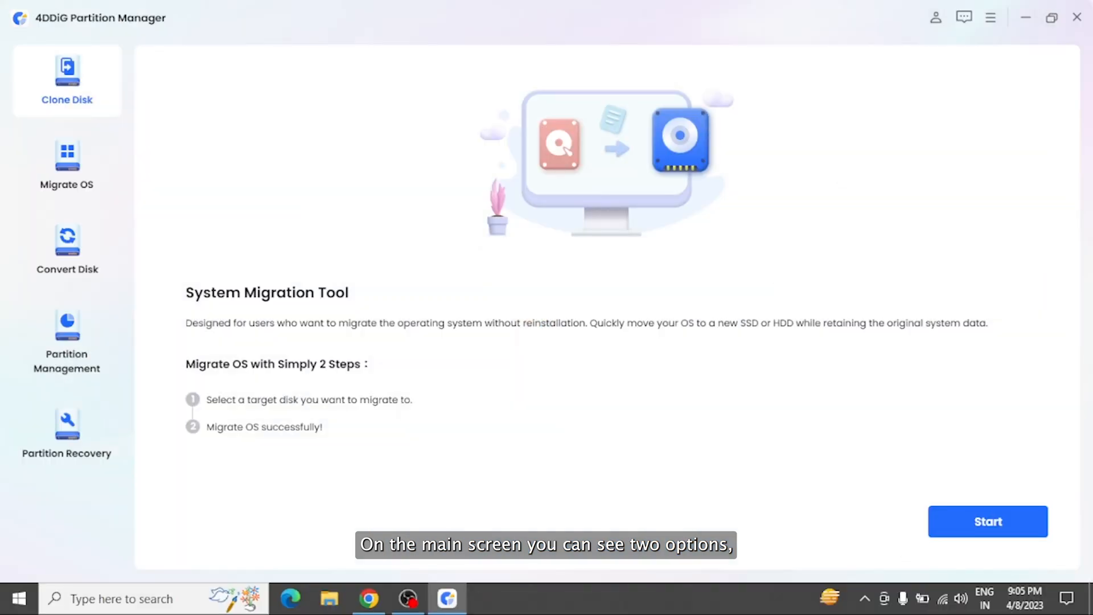
mouse_move(287, 274)
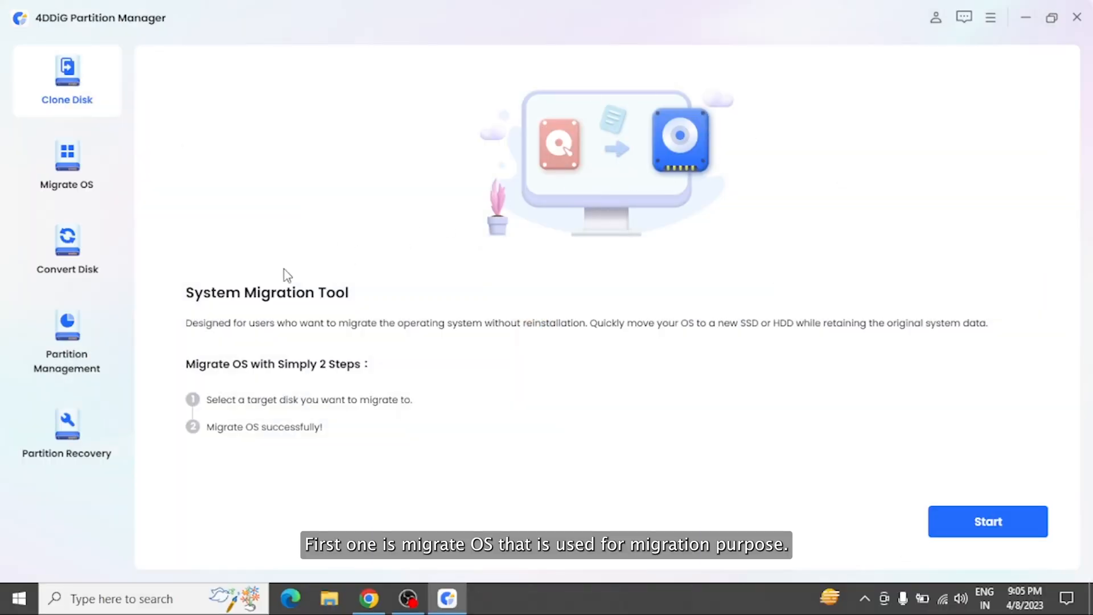
mouse_move(346, 292)
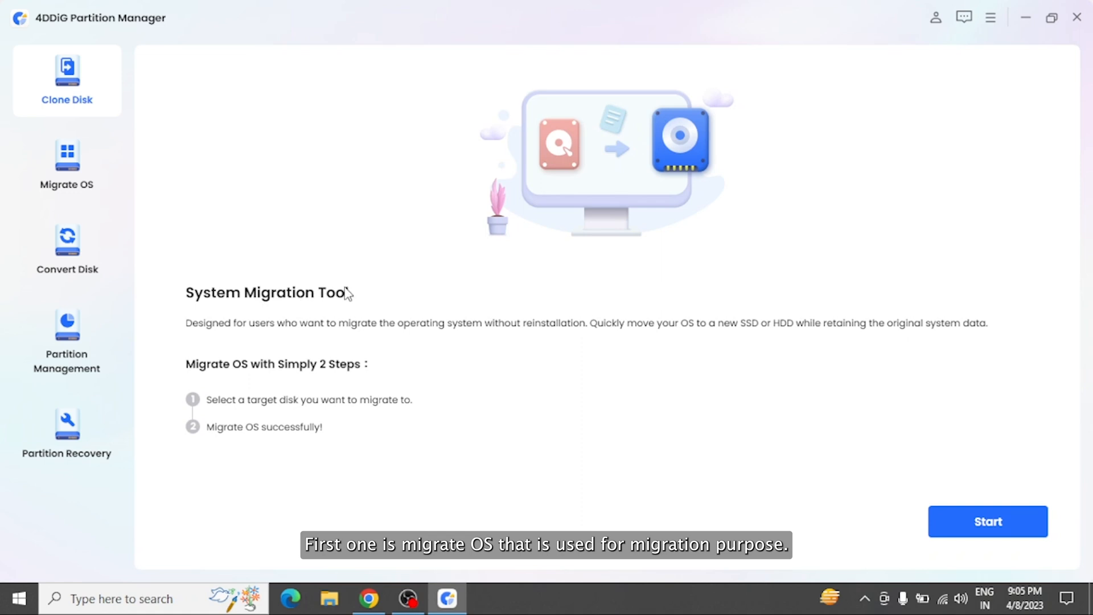
Step: Switch to Partition Management listing Disks 0, 1 and 2 with their partitions
left_click(67, 340)
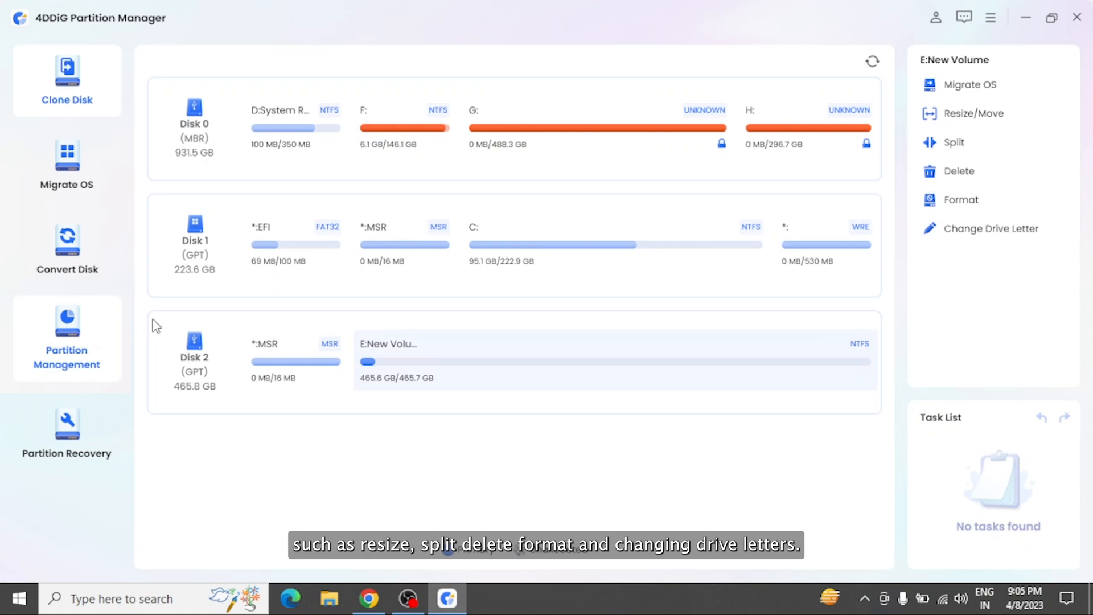
mouse_move(983, 85)
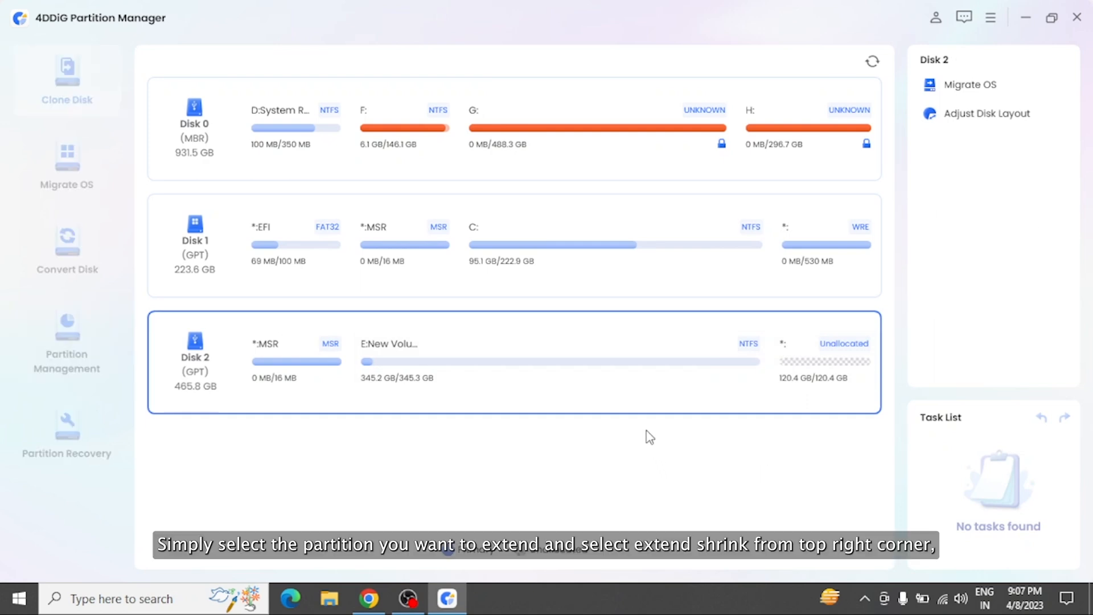
Step: Start extending the E: volume on Disk 2 to absorb the unallocated space (465.7 GB)
left_click(558, 362)
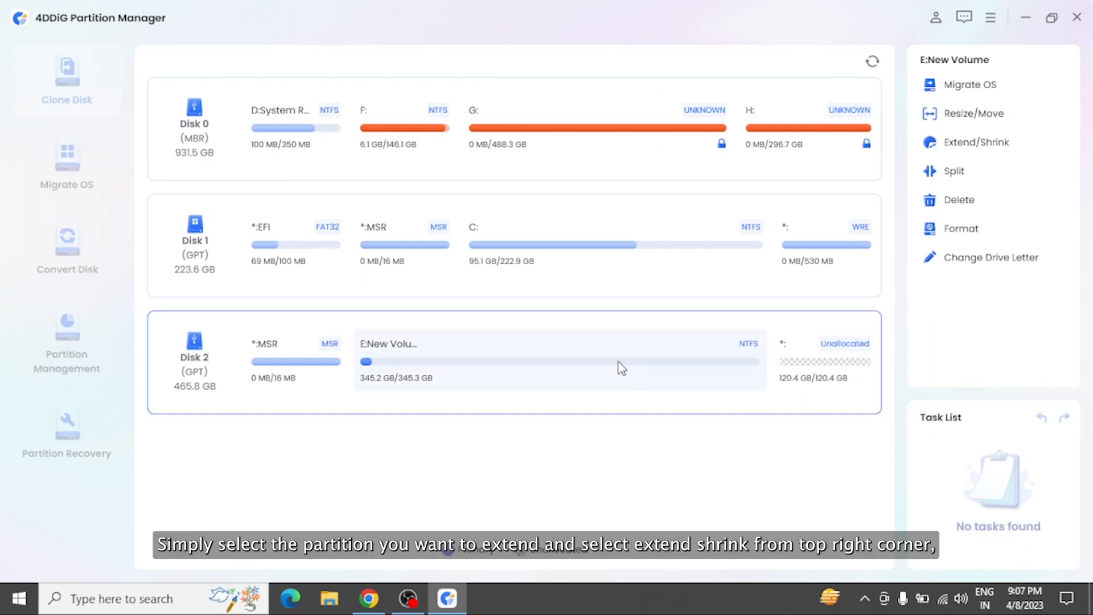
mouse_move(863, 312)
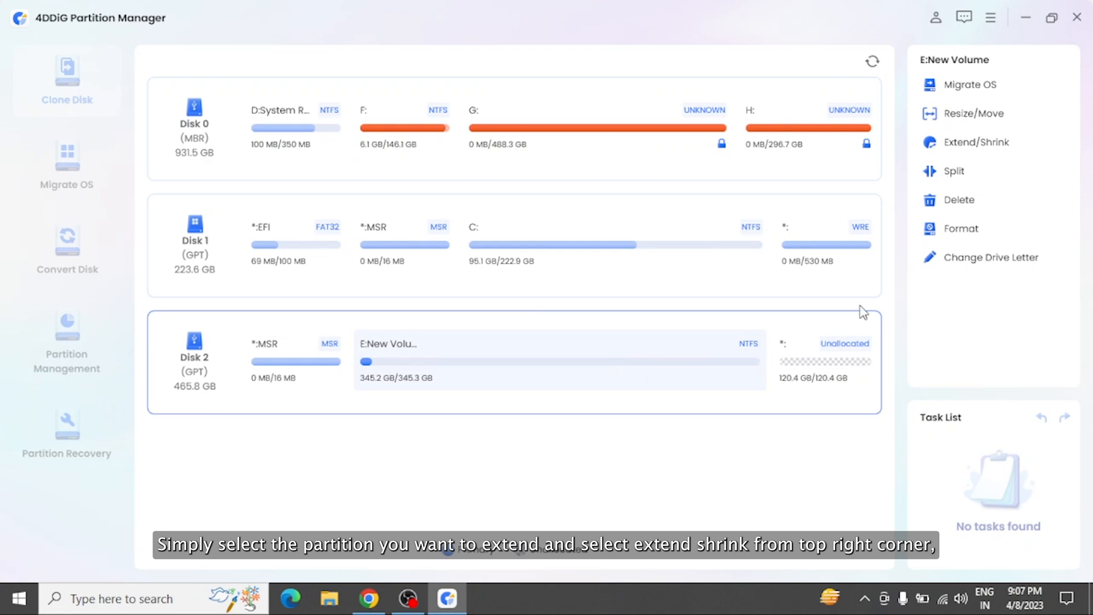
mouse_move(973, 142)
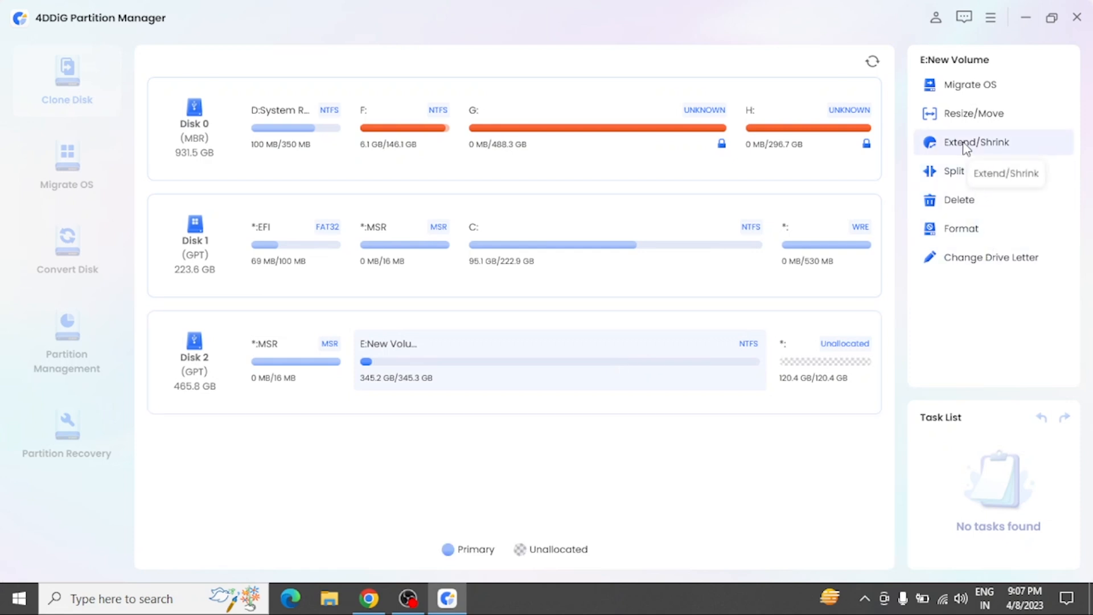
left_click(973, 143)
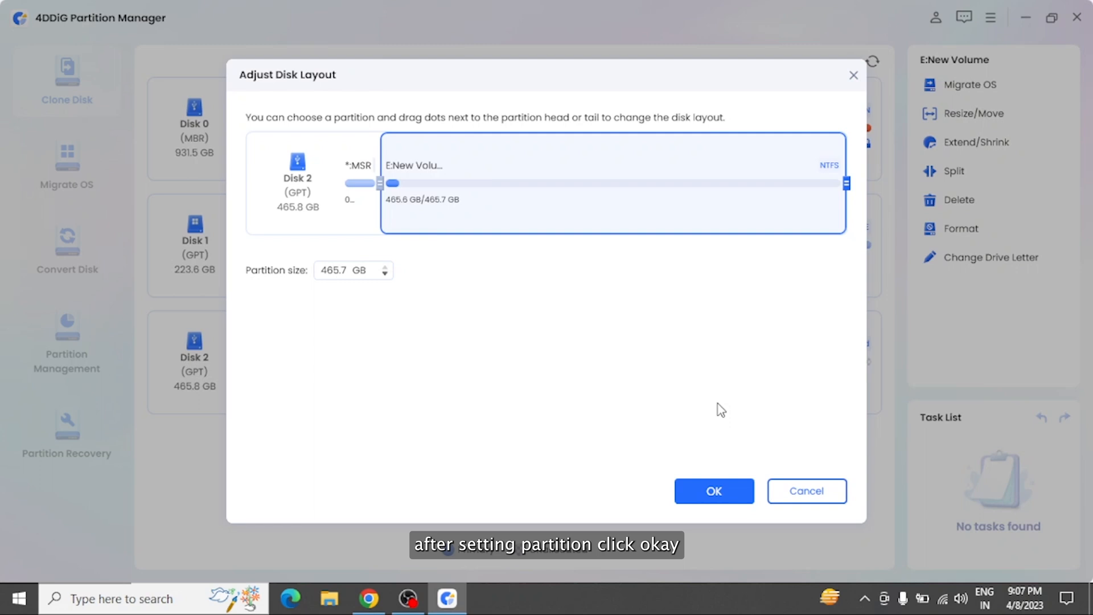
Step: Accept the new E: size, execute the queued resize task and confirm the pending operation
left_click(712, 490)
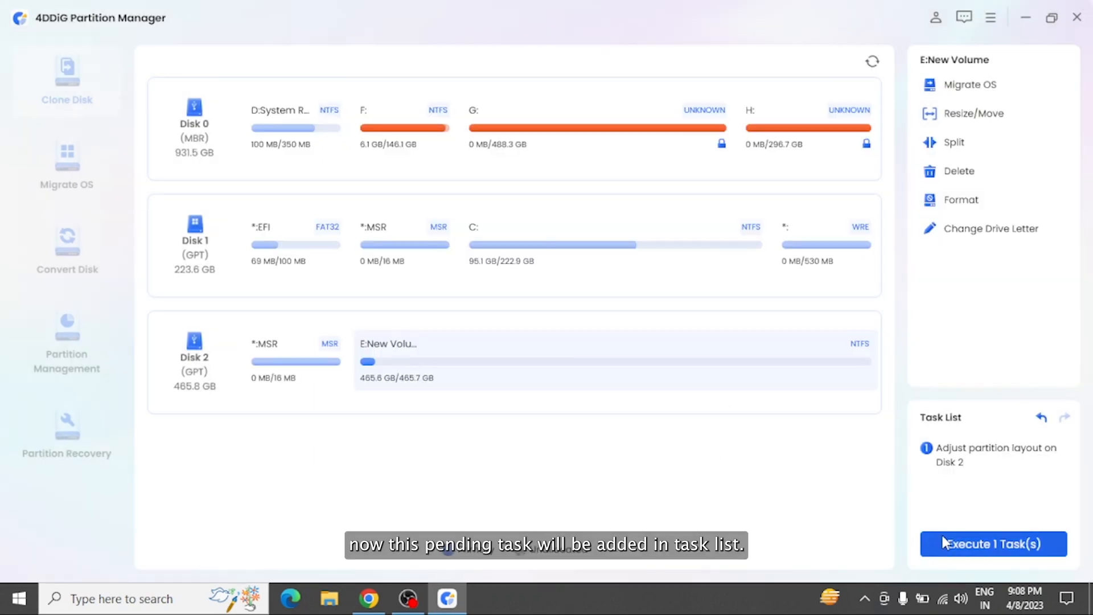
left_click(992, 544)
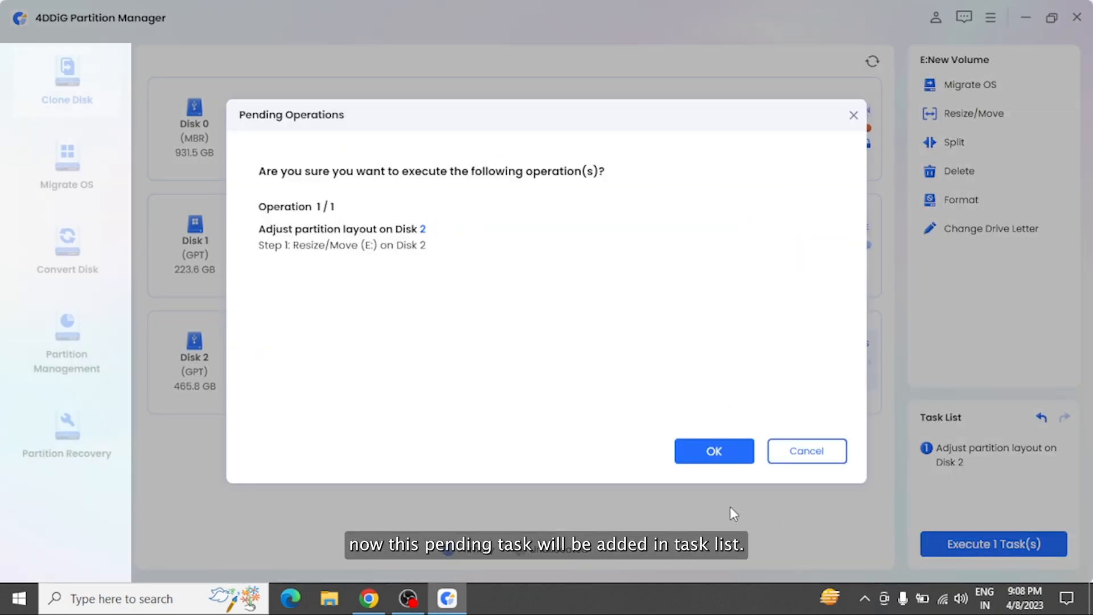
left_click(712, 450)
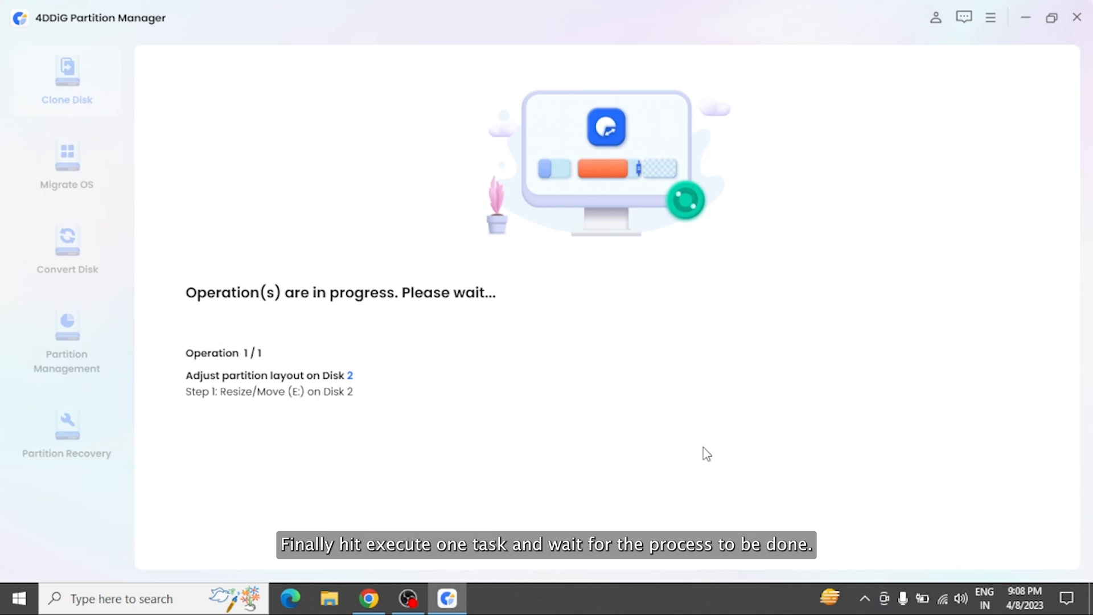